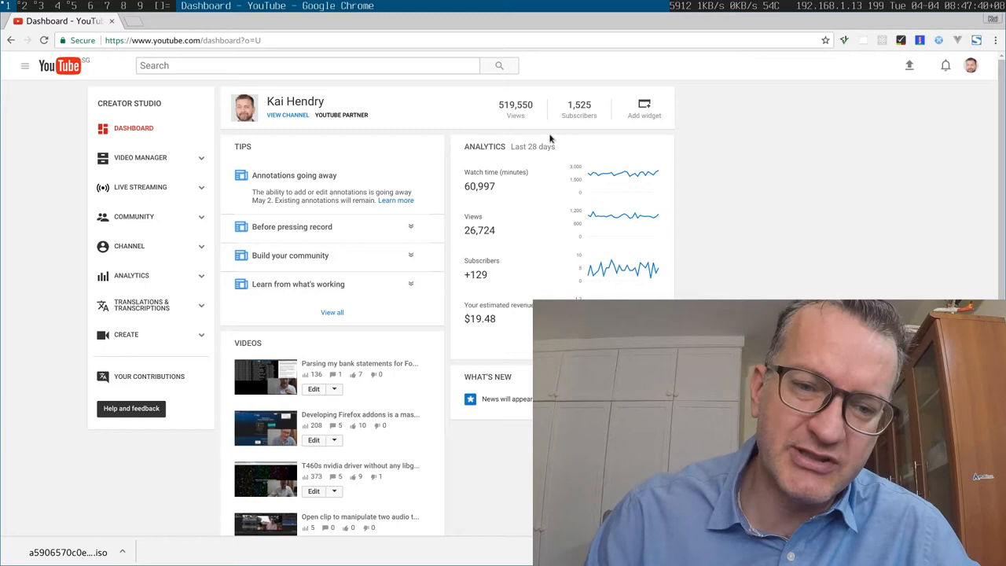
- Split vim to open index.js alongside the Makefile with :split index.js
left_click(970, 65)
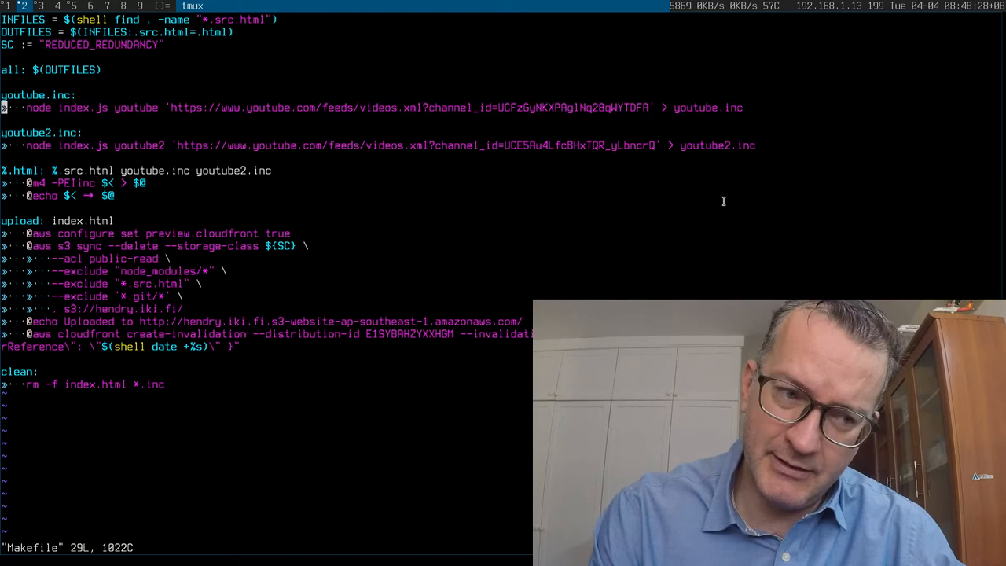
key(":")
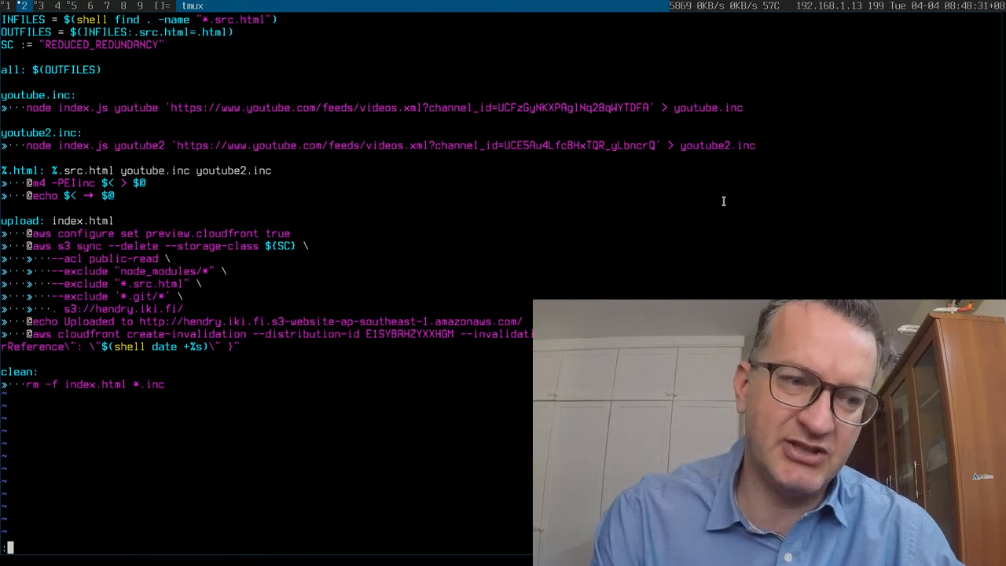
type("split index.js")
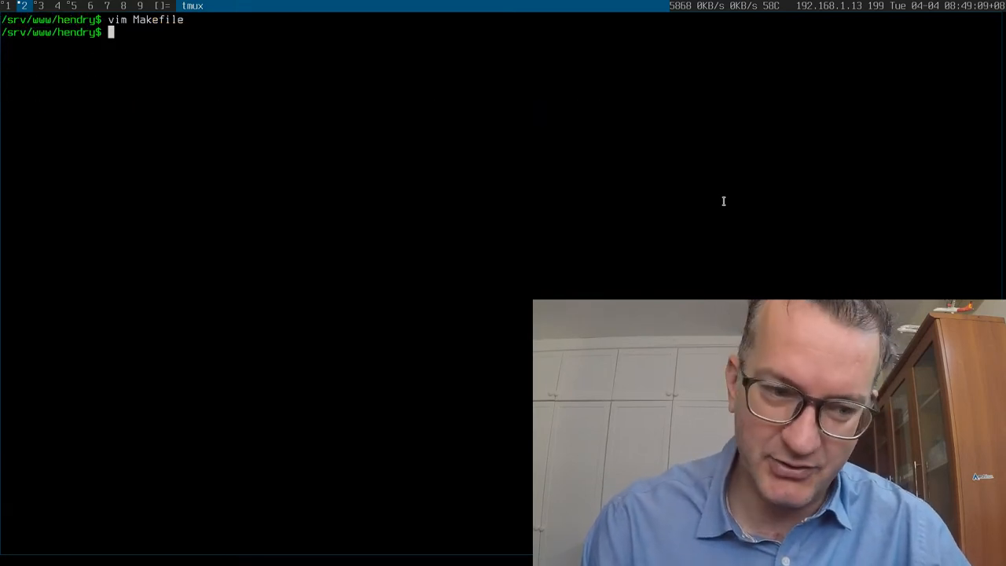
- Open the Travis build config with vim .travis.yml
type("vim .travis.yml")
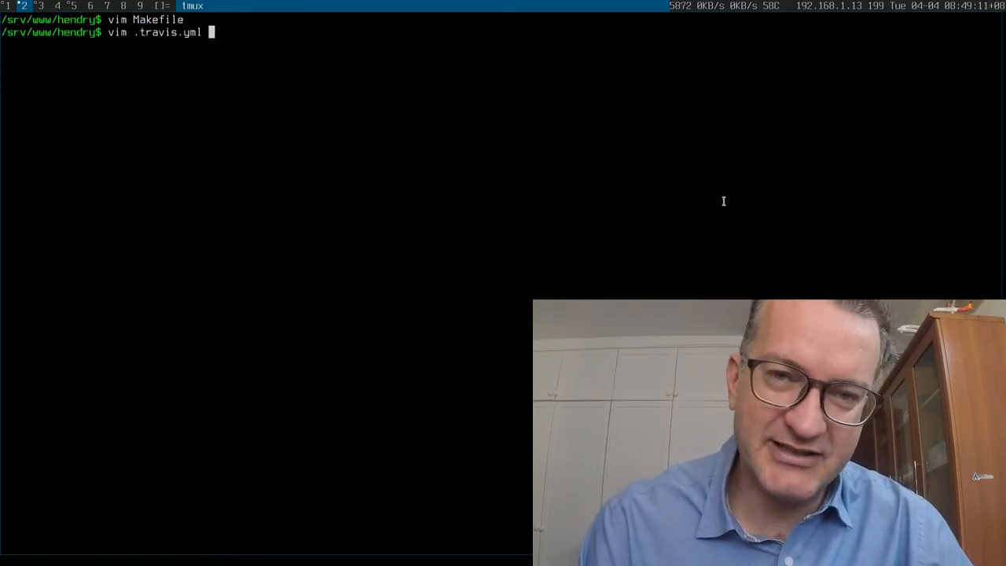
key("Return")
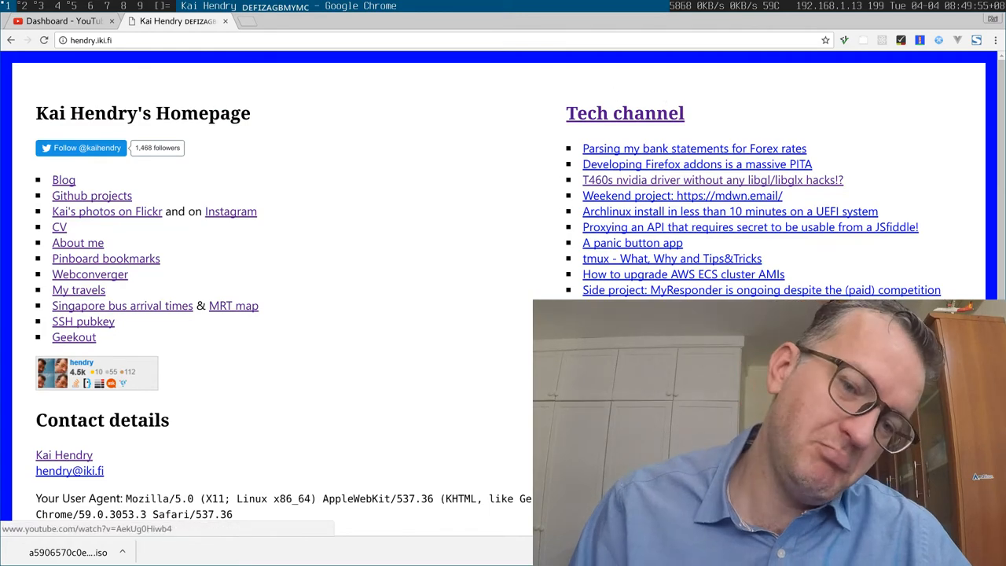
- Scroll down the hendry.iki.fi homepage toward the Tech channel video list
scroll("down", 3)
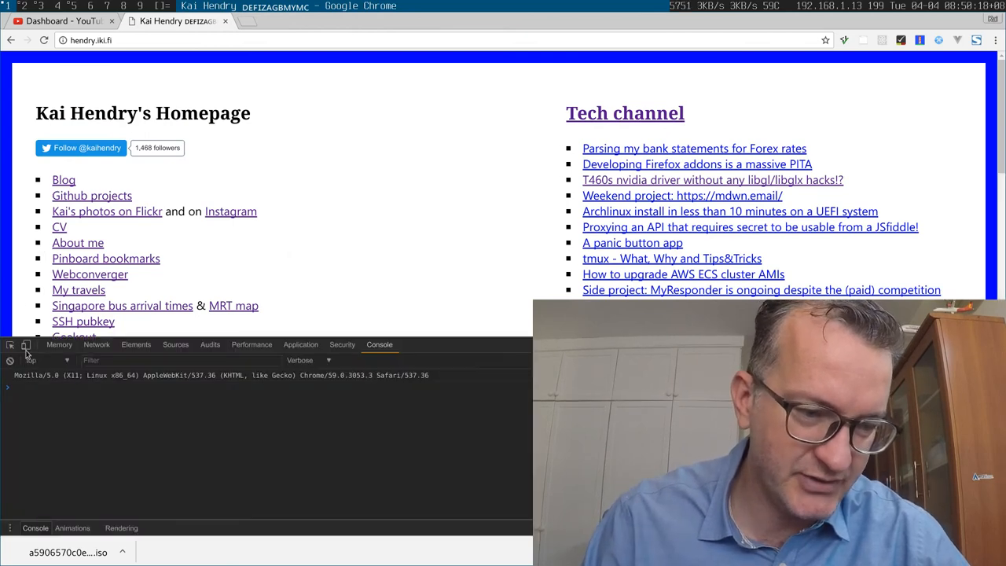
- Emulate an iPhone 6 (375 × 667) using the DevTools device toolbar
left_click(25, 344)
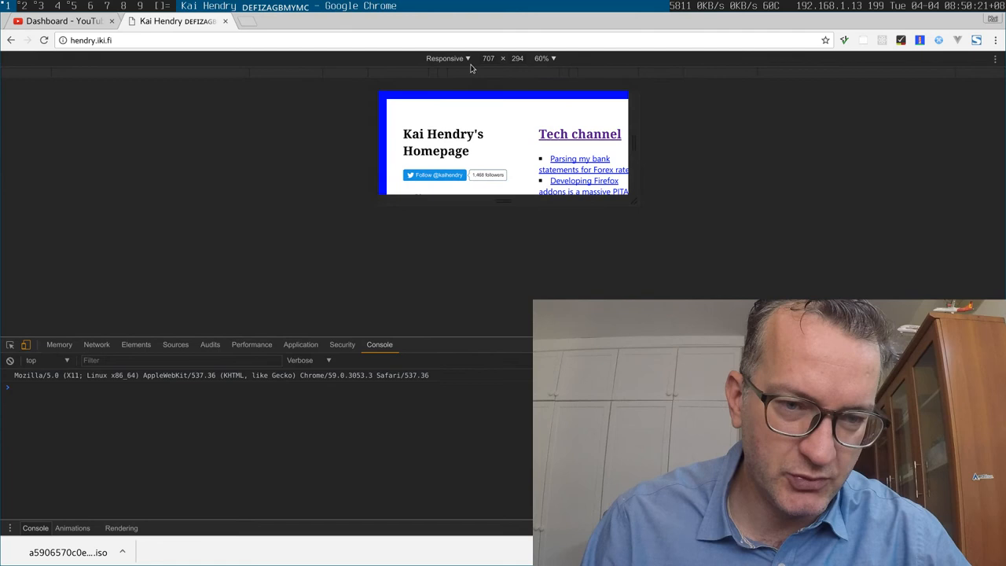
left_click(448, 58)
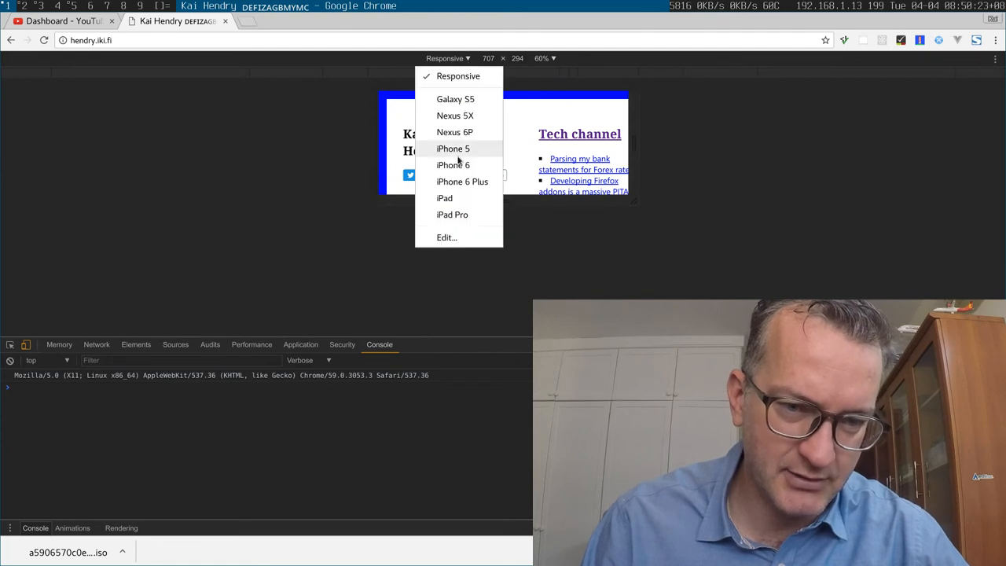
left_click(453, 165)
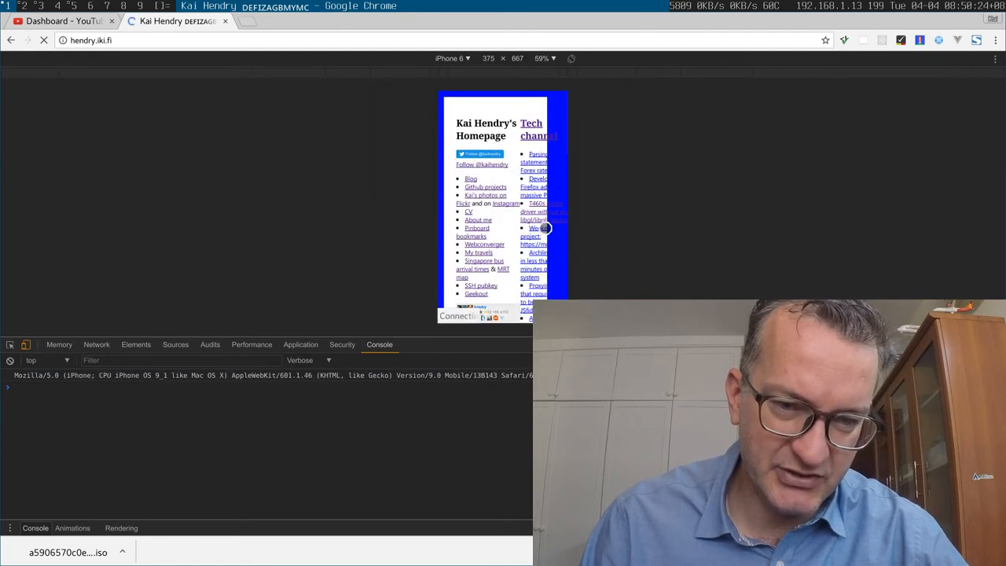